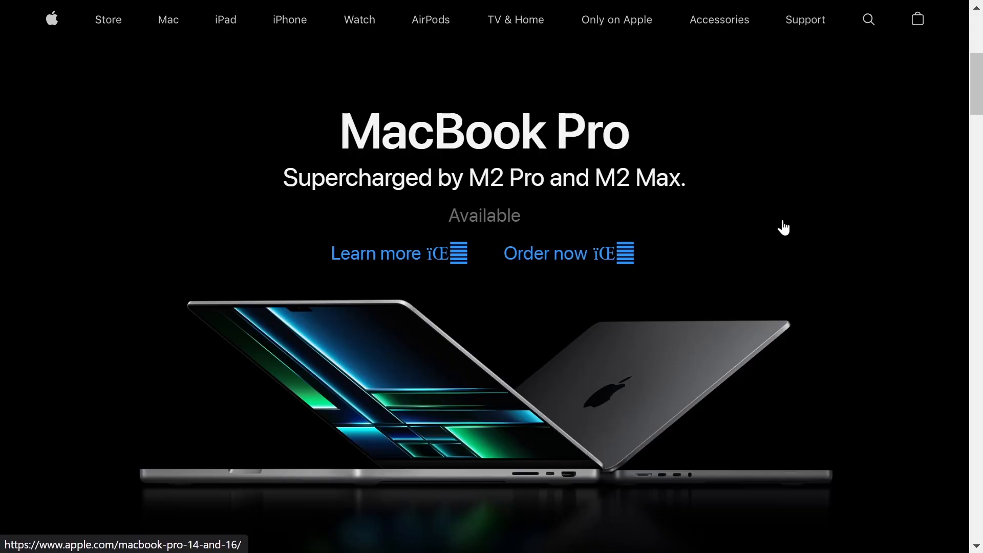
# Start an order for the MacBook Pro and choose the 14-inch Space Gray model at $1,999.
pyautogui.click(543, 253)
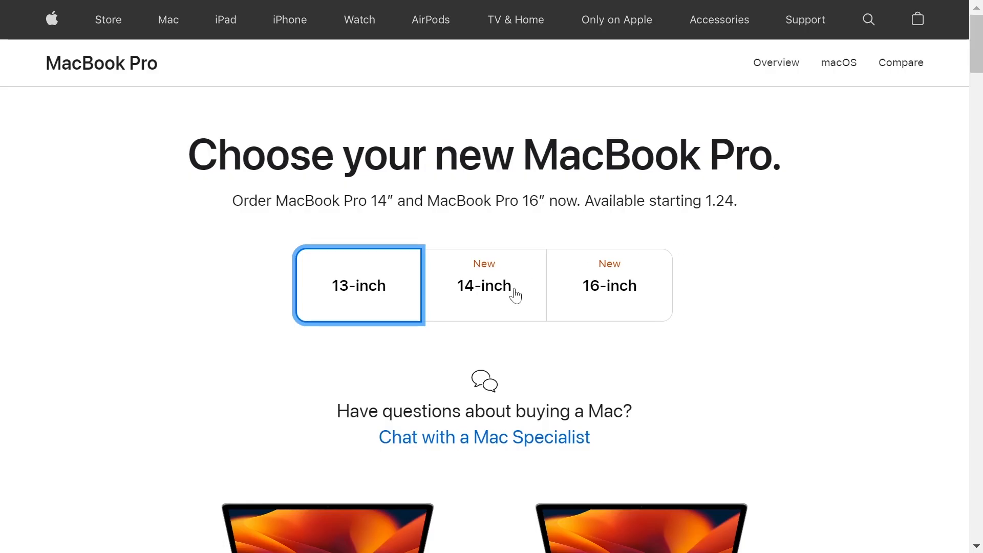
pyautogui.click(485, 286)
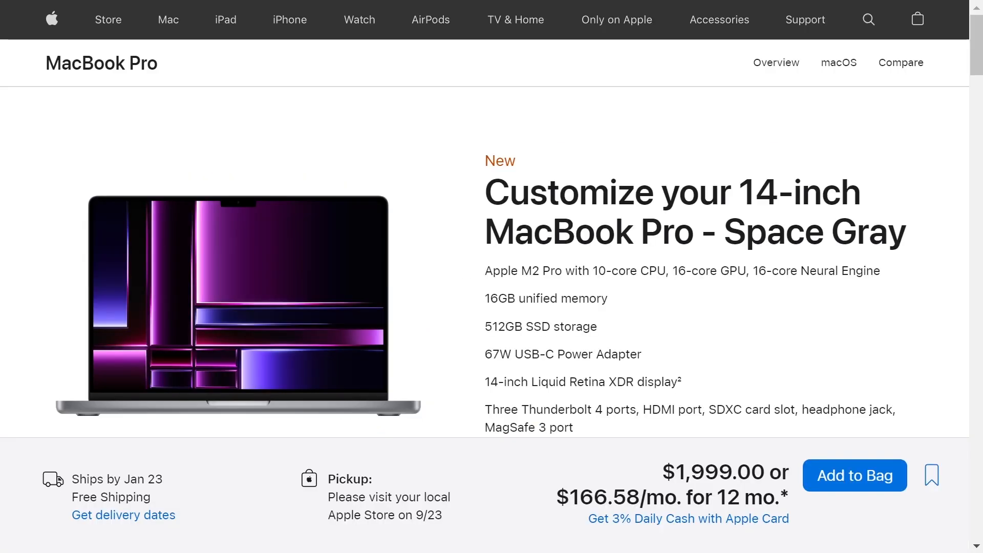
pyautogui.scroll(-3)
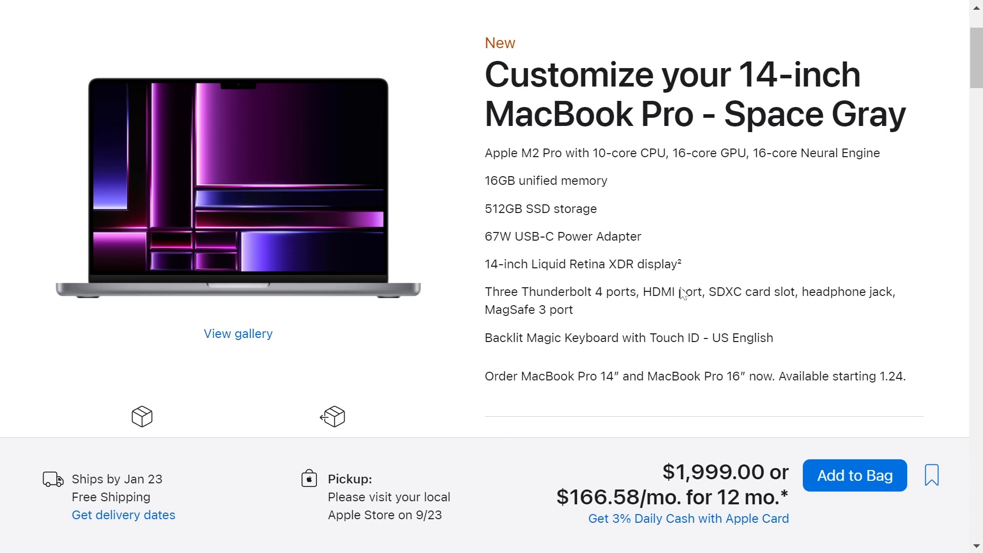
pyautogui.moveTo(570, 172)
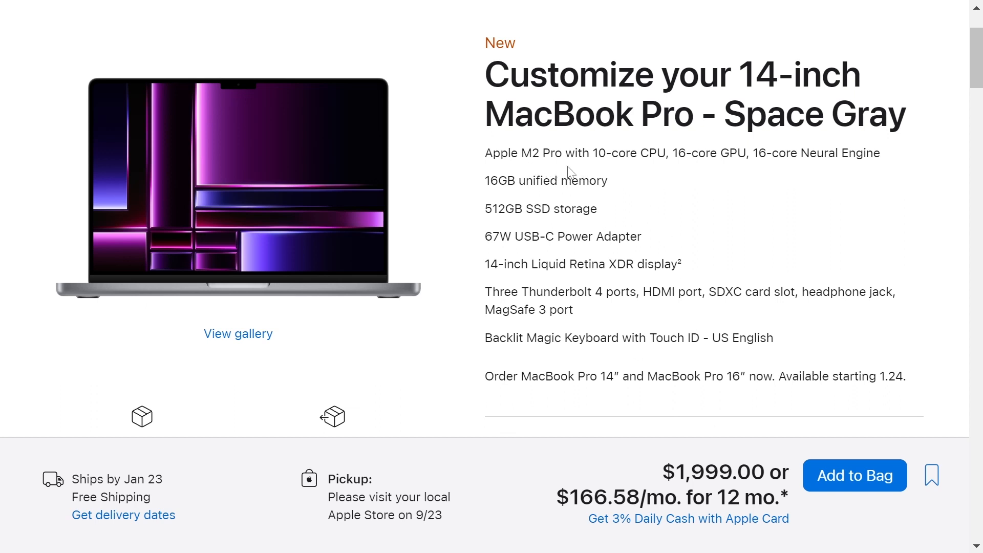
pyautogui.doubleClick(520, 180)
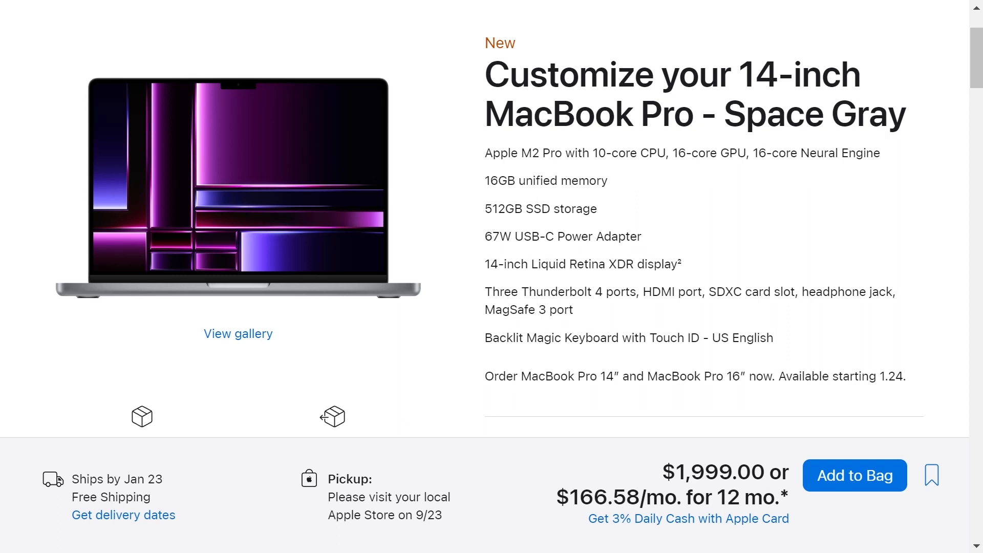
pyautogui.moveTo(484, 209); pyautogui.dragTo(569, 209)
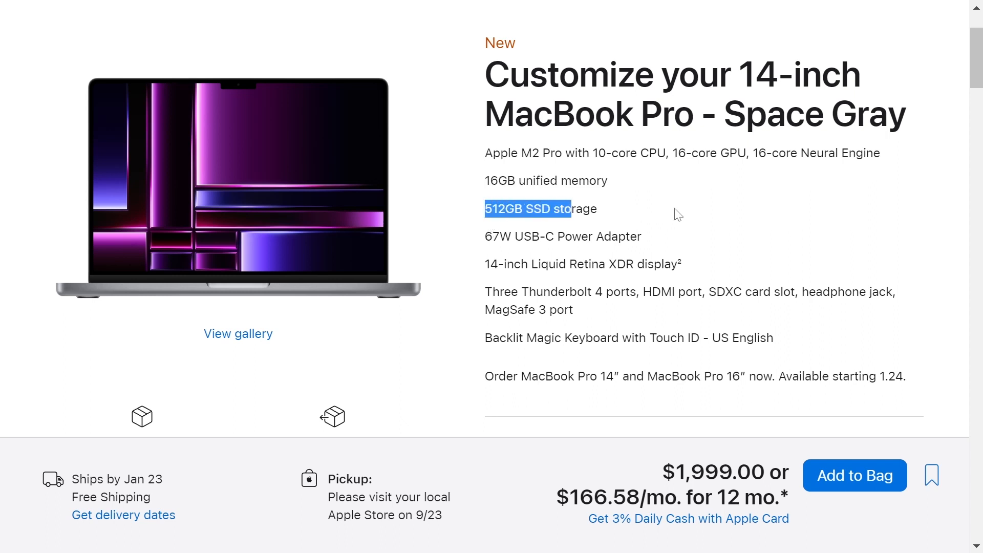
# Choose the Apple M2 Pro chip with 12-core CPU and 19-core GPU (+$300).
pyautogui.scroll(-3)
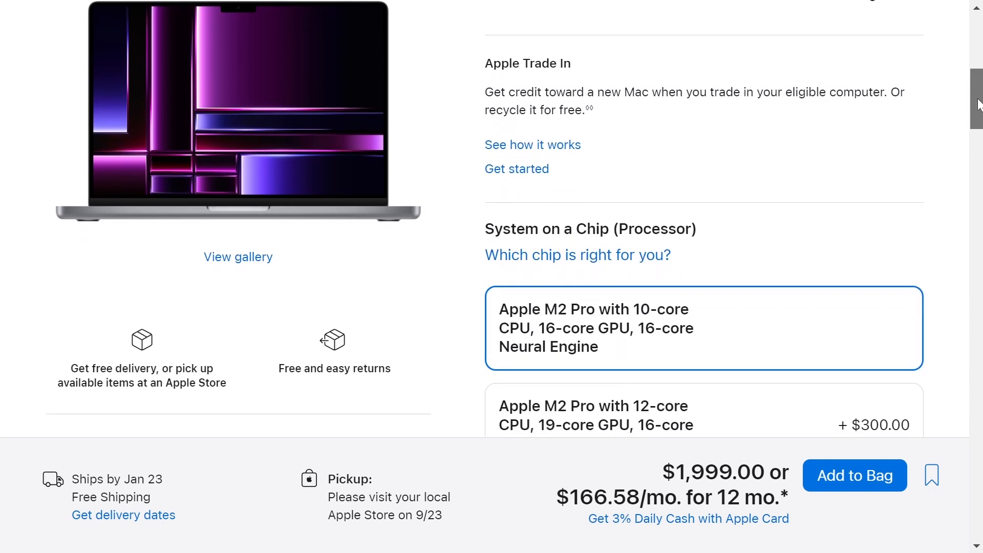
pyautogui.scroll(-3)
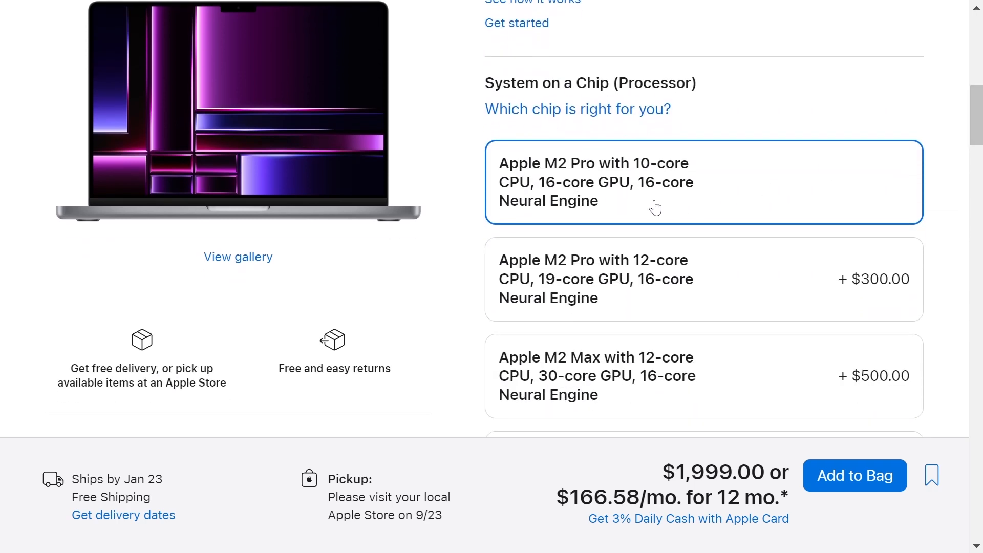
pyautogui.moveTo(590, 279)
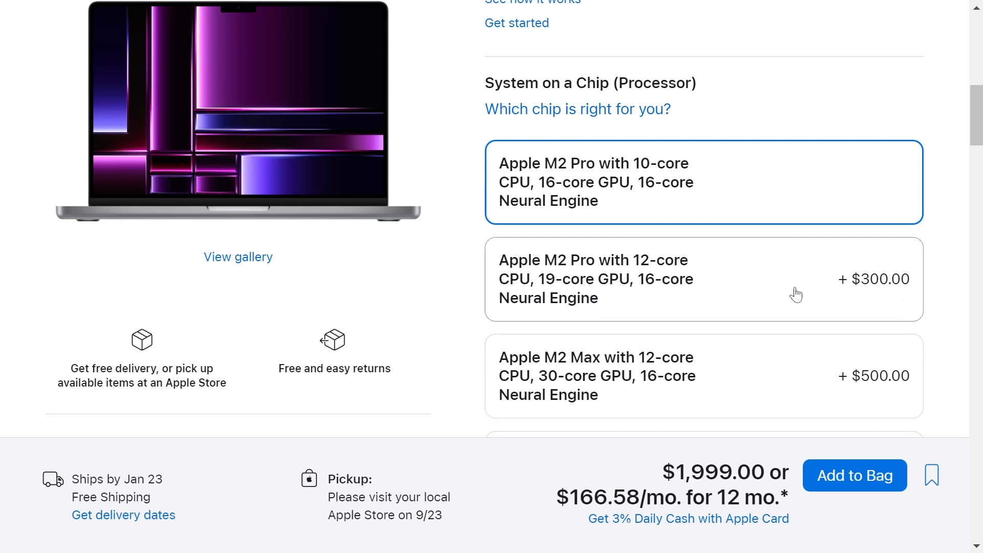
pyautogui.click(703, 278)
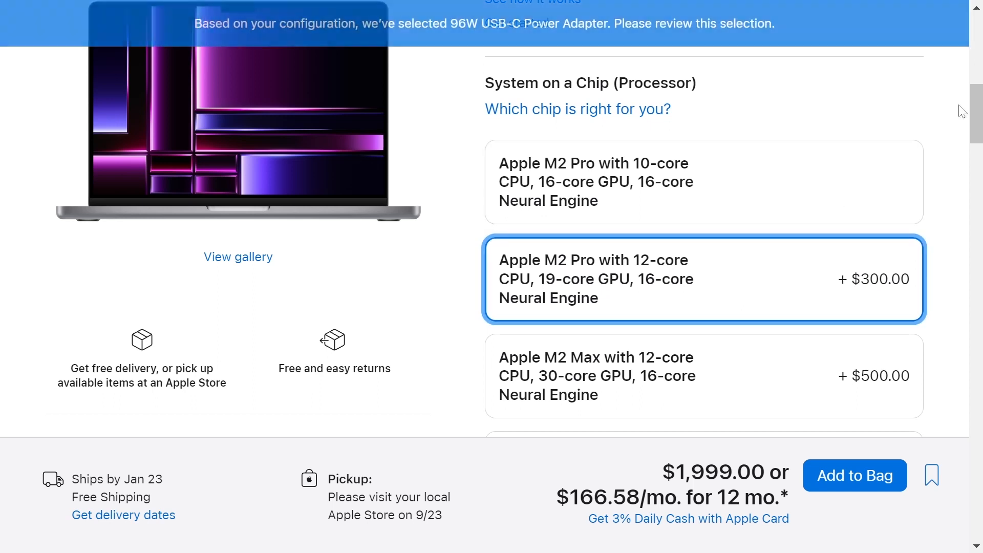
# Upgrade to 32GB unified memory, raising the total to $2,699, and reach the Storage options.
pyautogui.scroll(-3)
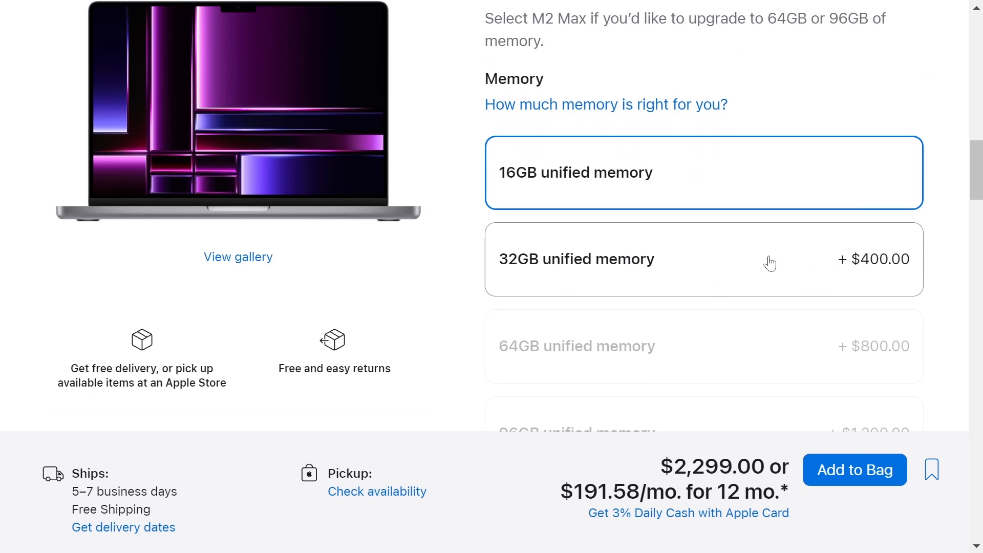
pyautogui.click(703, 259)
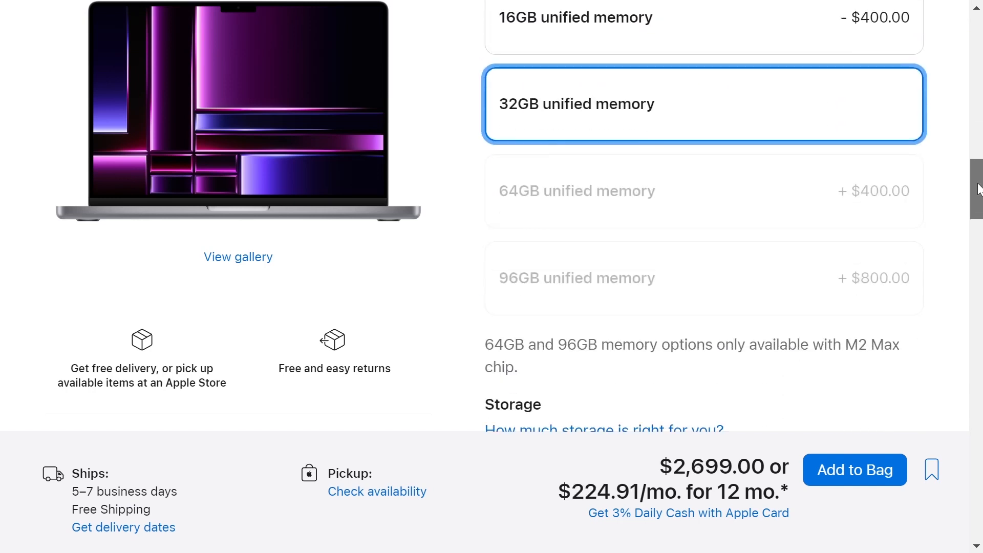
pyautogui.scroll(-3)
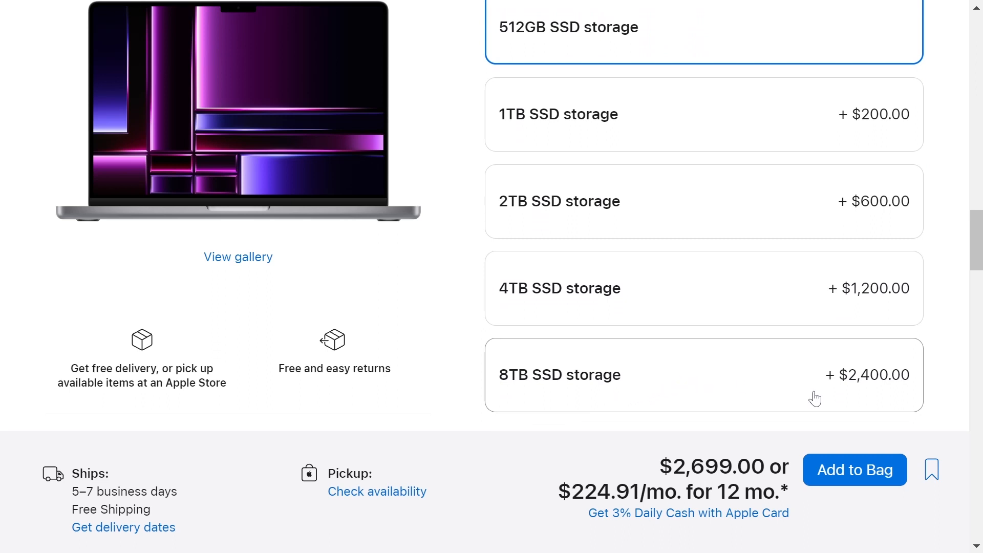
pyautogui.moveTo(747, 373)
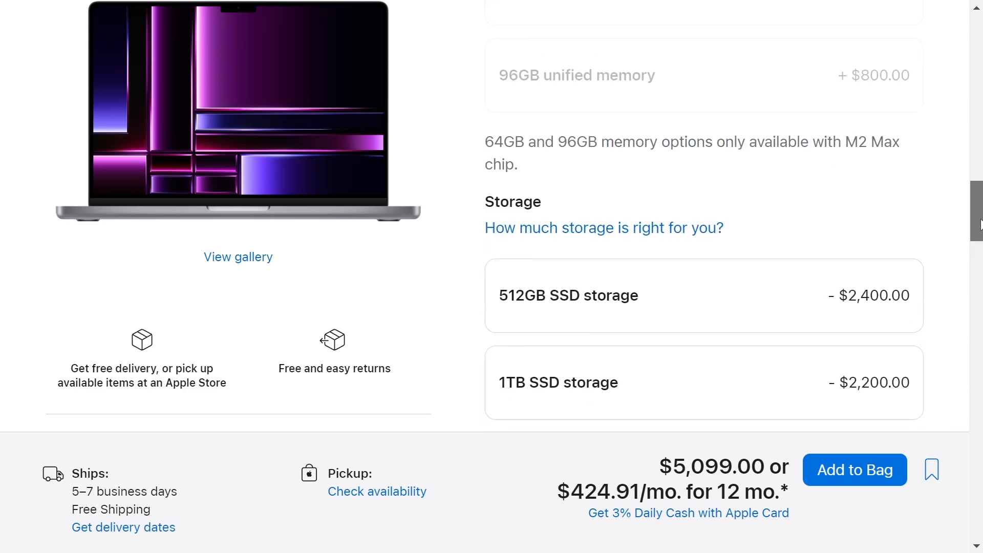
pyautogui.scroll(3)
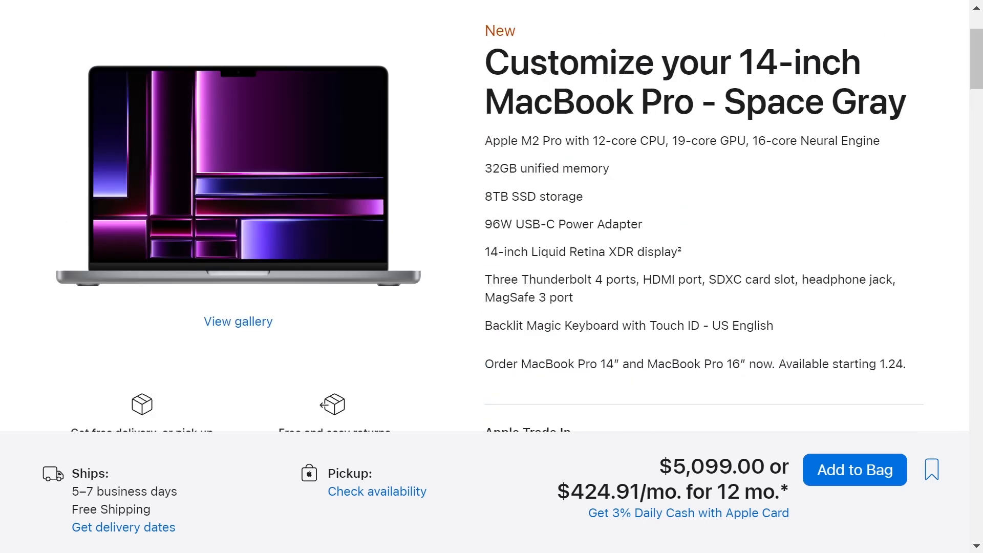
pyautogui.moveTo(554, 158)
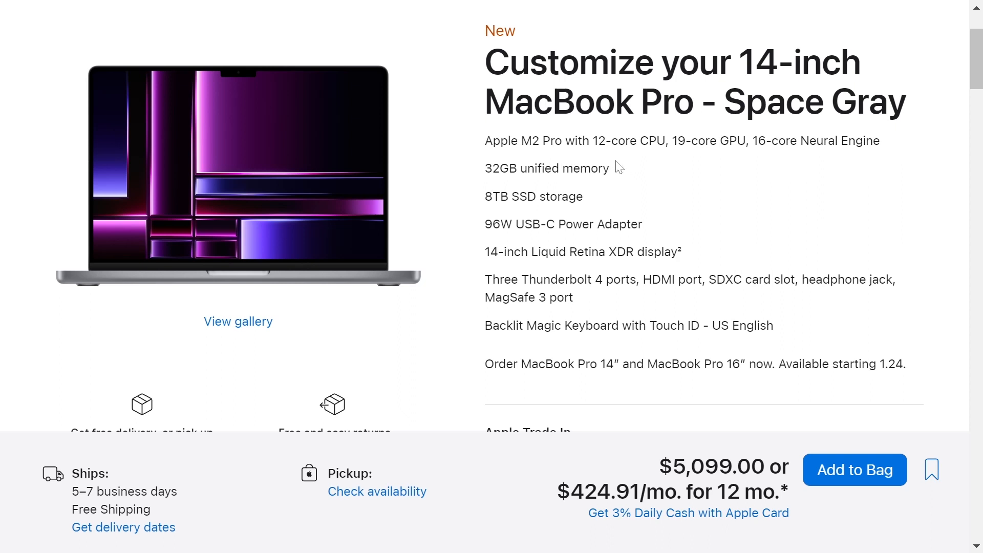
pyautogui.moveTo(692, 167)
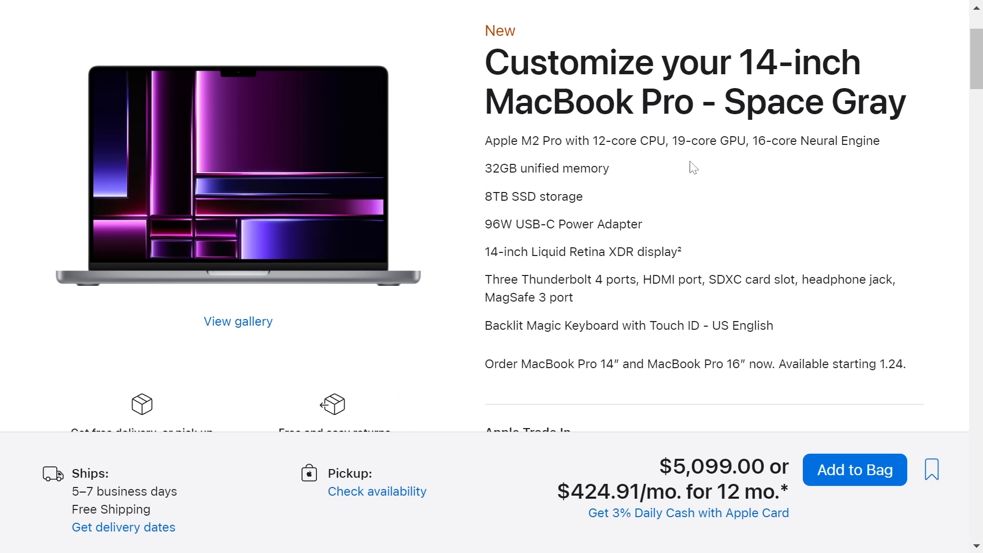
pyautogui.moveTo(794, 162)
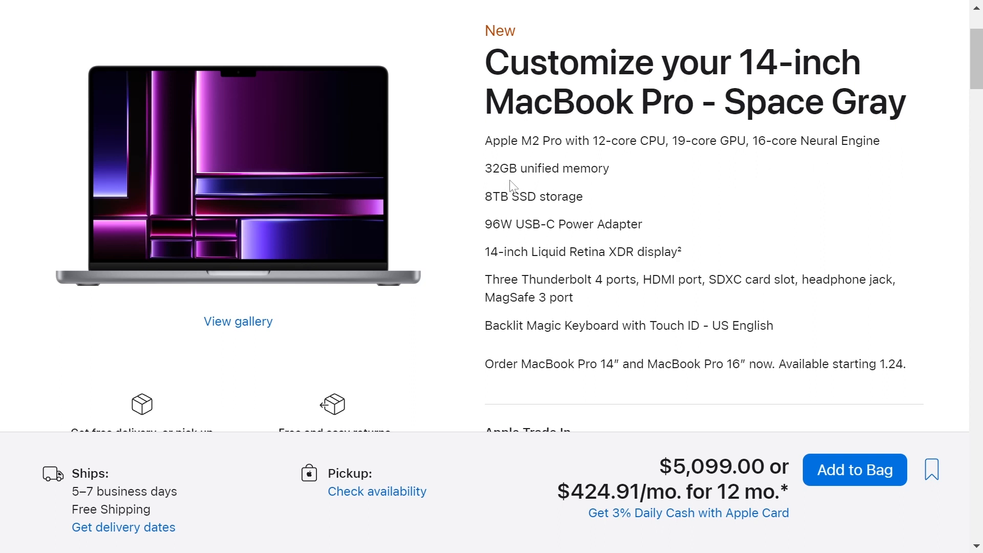
pyautogui.moveTo(509, 212)
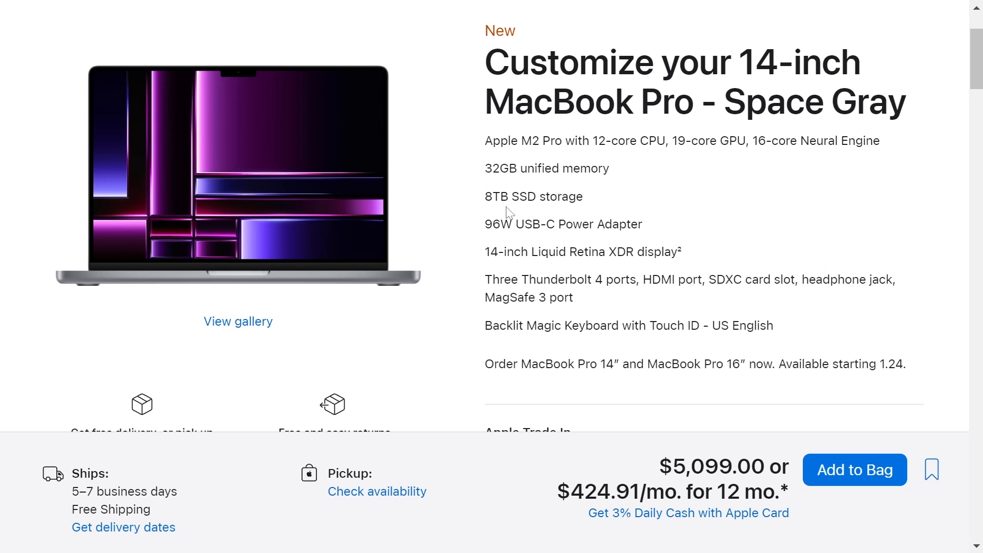
pyautogui.moveTo(735, 428)
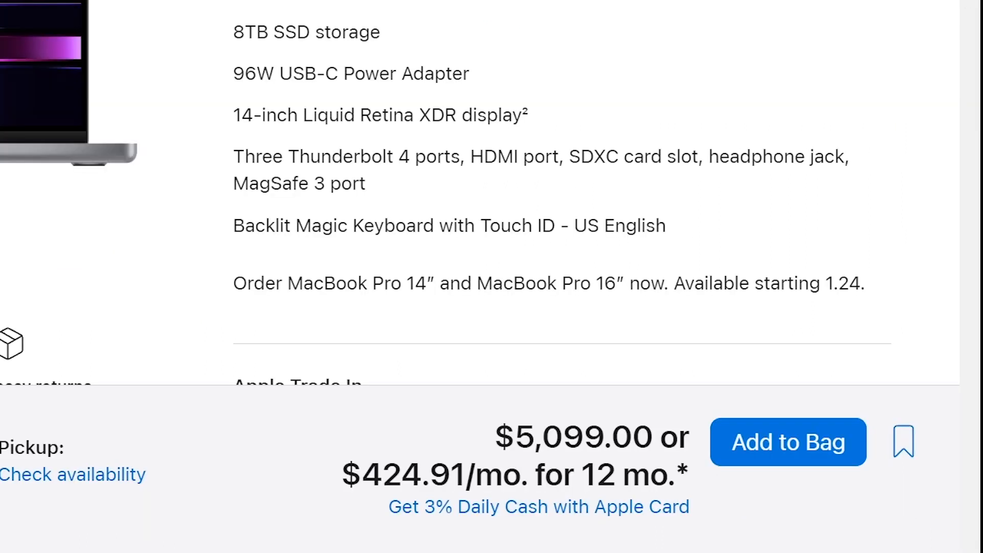
pyautogui.moveTo(764, 498)
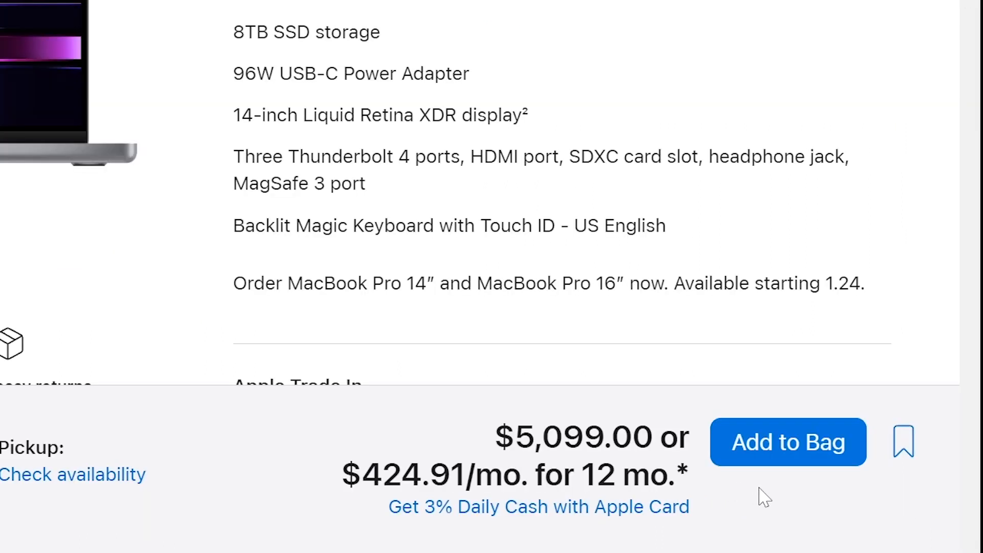